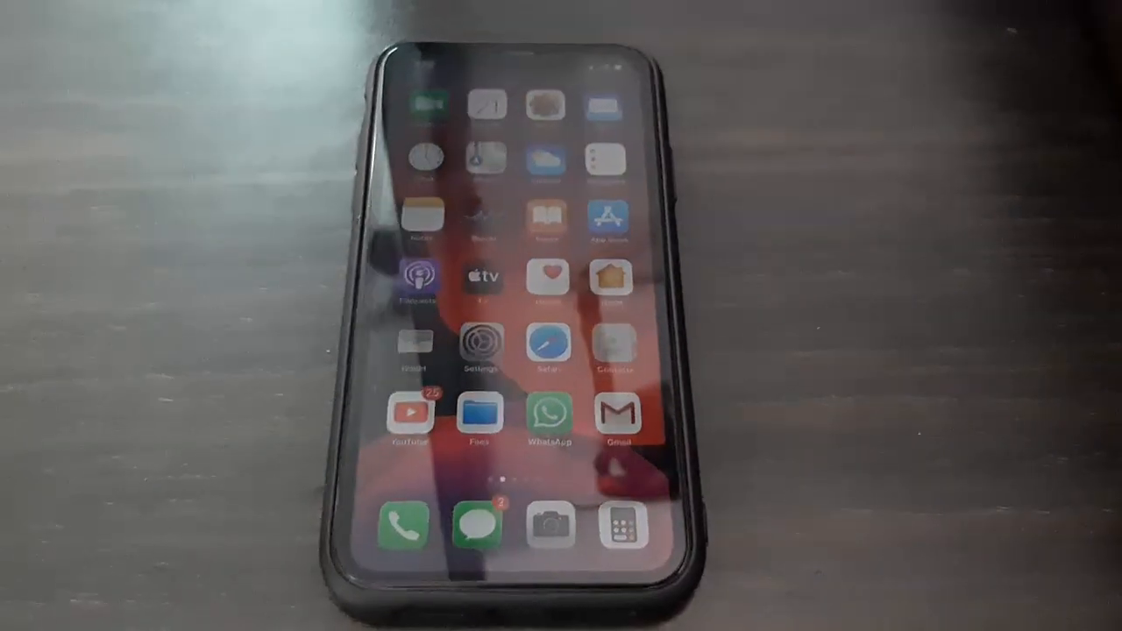
Swipe across the Home Screen to the page with the Settings app and launch it
scroll(left, 3)
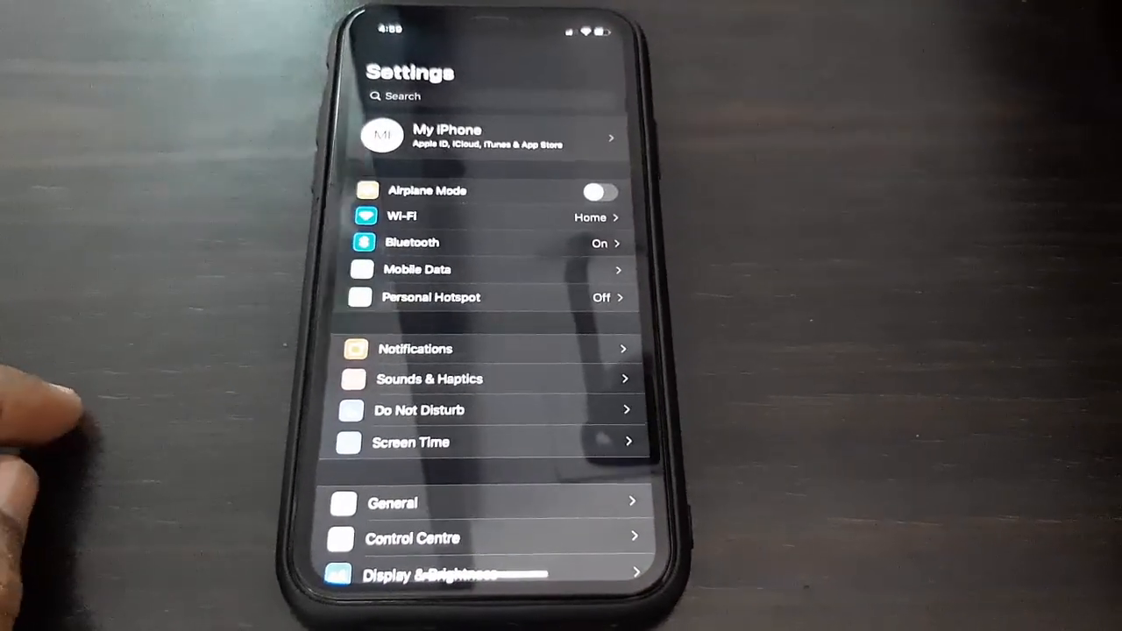
Go to General > Software Update to see iOS 13.5 available
click(393, 502)
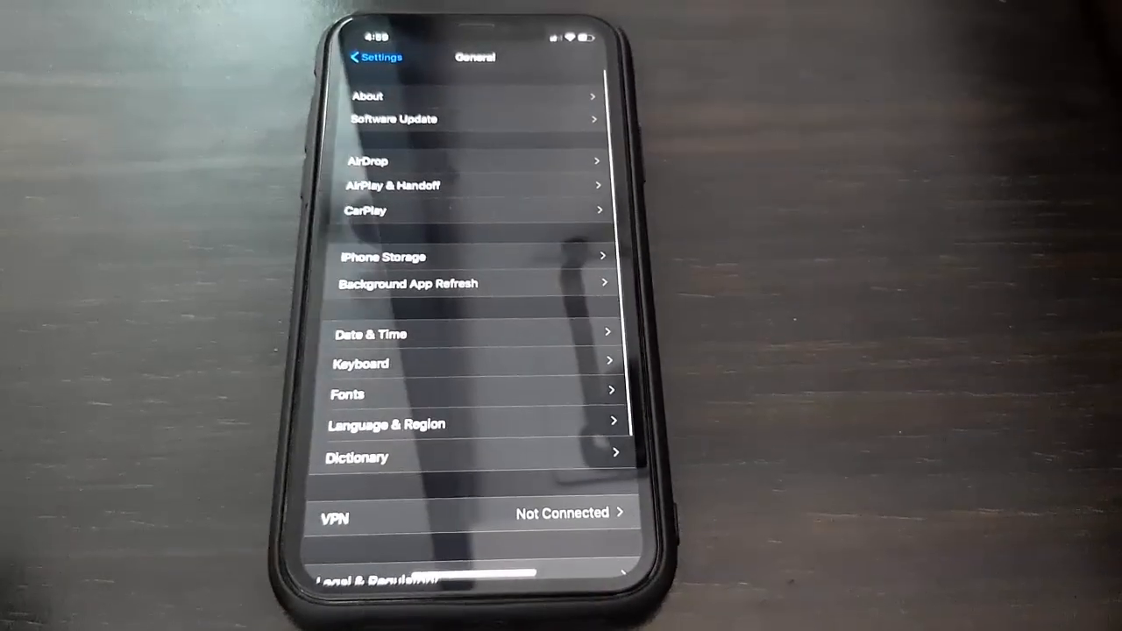
click(393, 118)
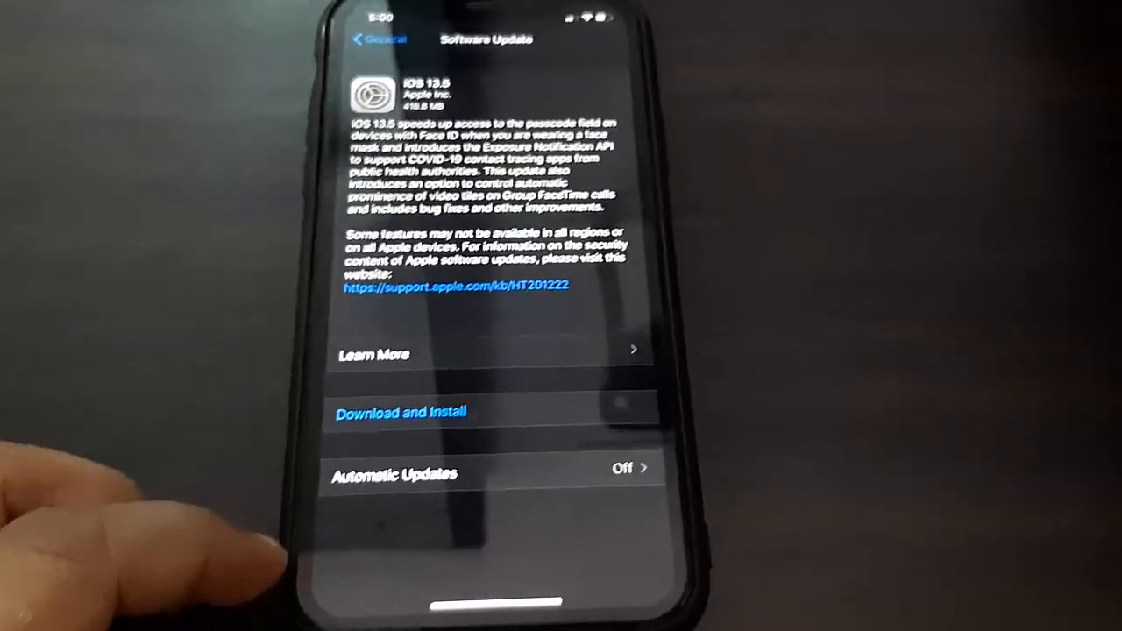
Start the iOS 13.5 download and wait until it shows Downloaded
click(401, 412)
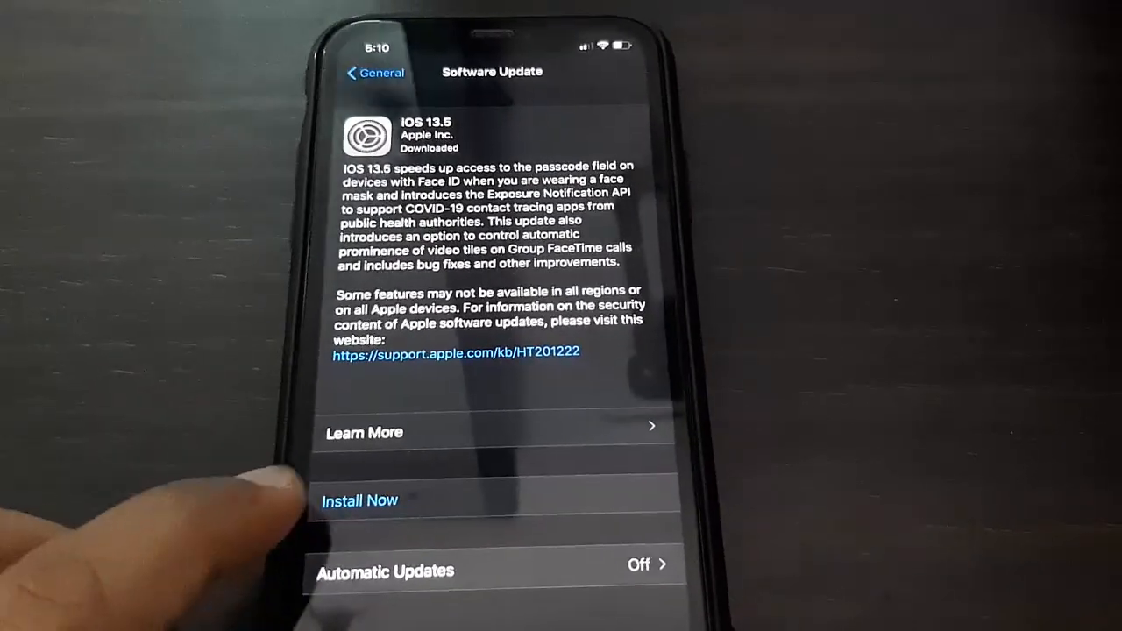
Choose Install Now for iOS 13.5 and wait for the iPhone to restart
click(359, 500)
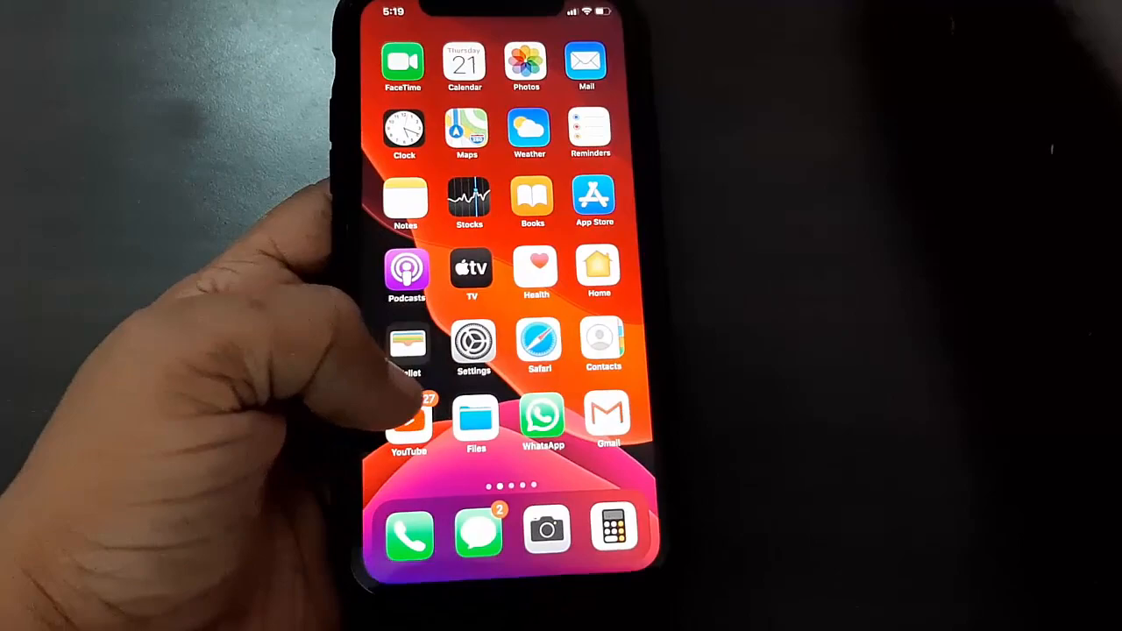
Reopen Settings > General > Software Update to confirm iOS 13.5 is up to date
click(474, 342)
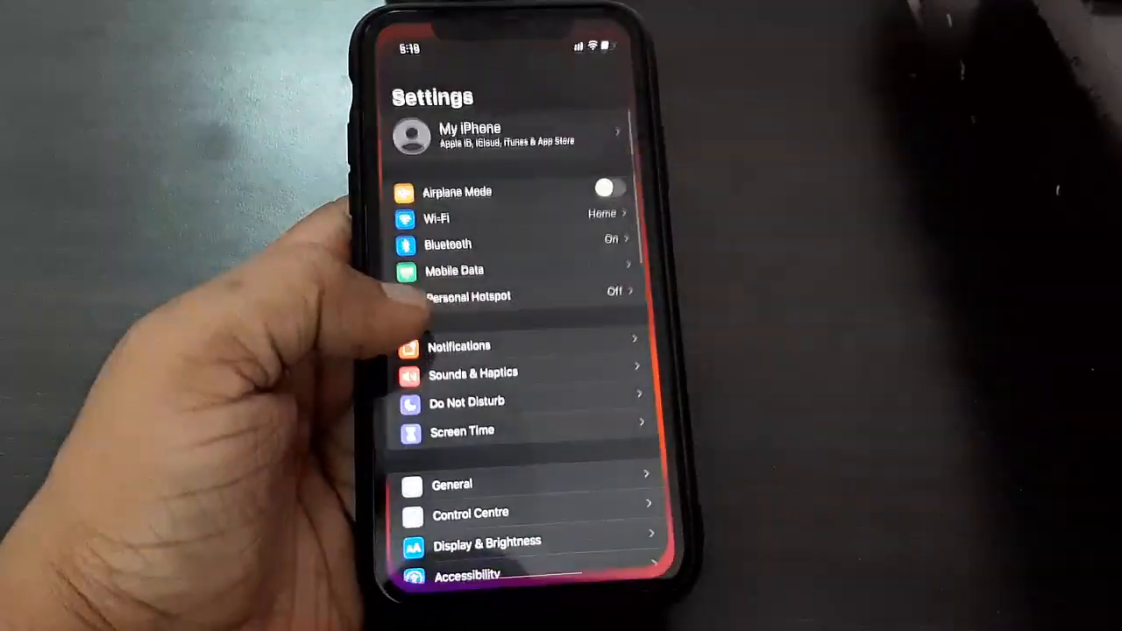
scroll(down, 3)
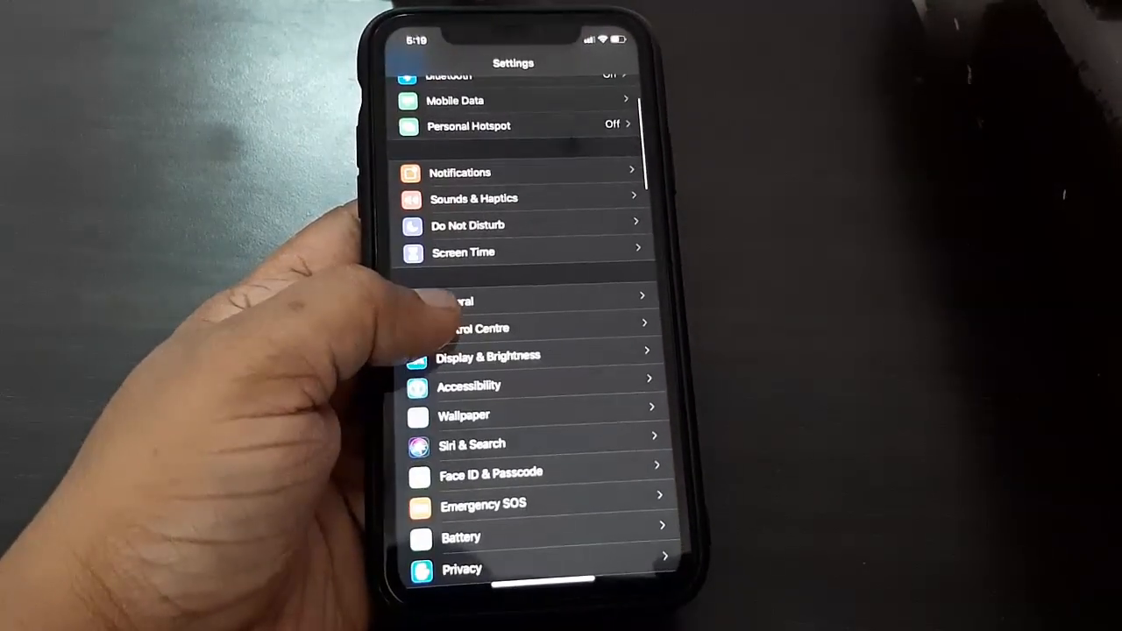
click(461, 300)
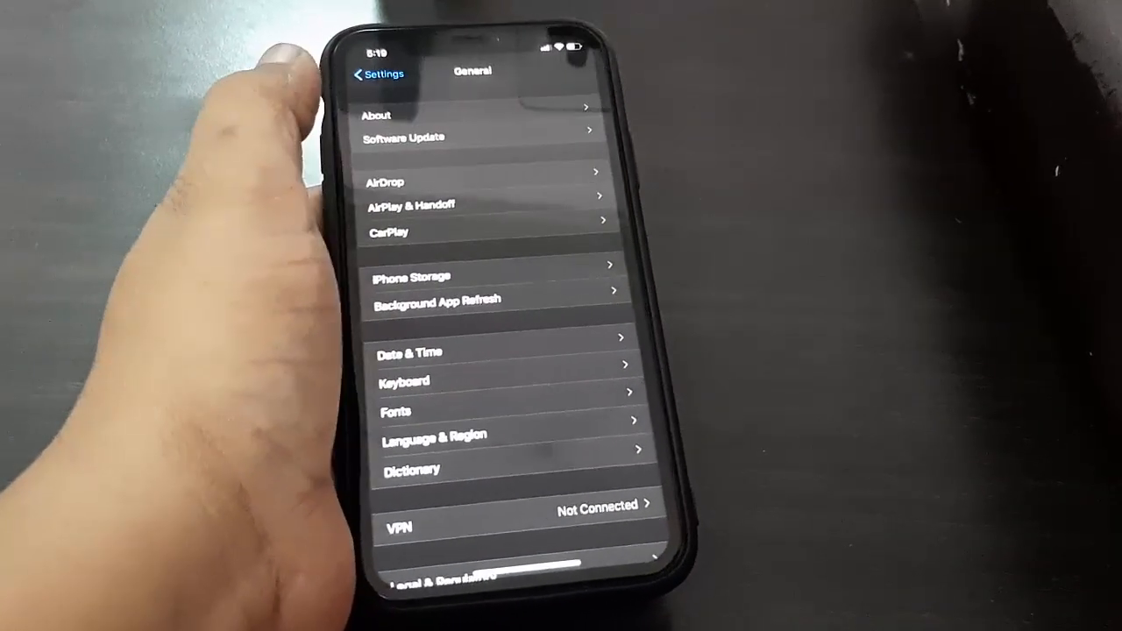
click(404, 137)
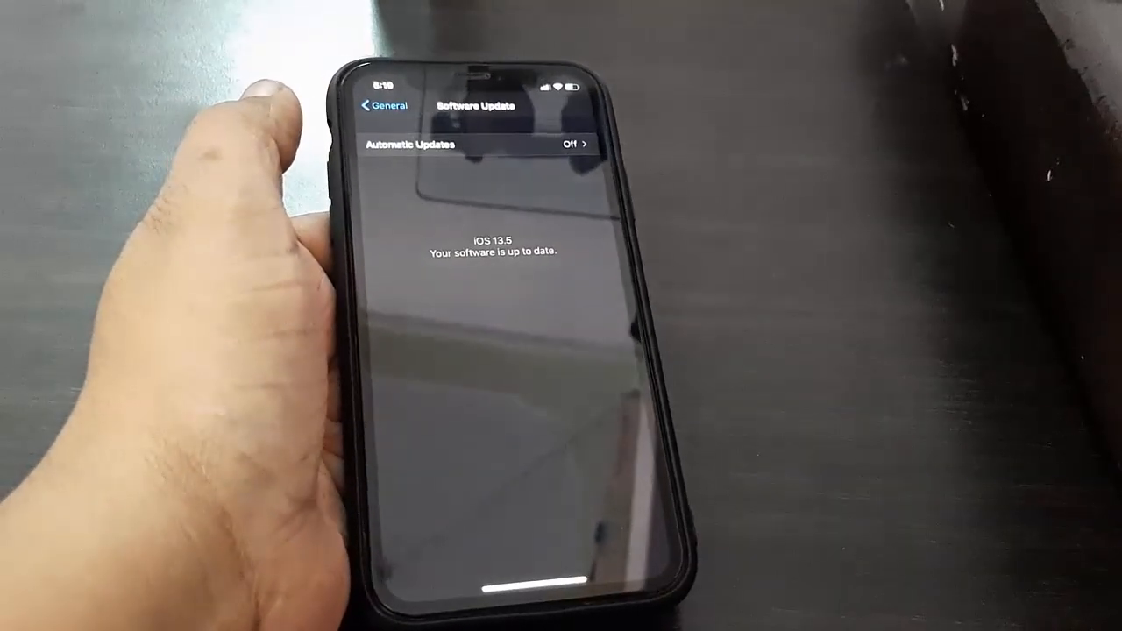